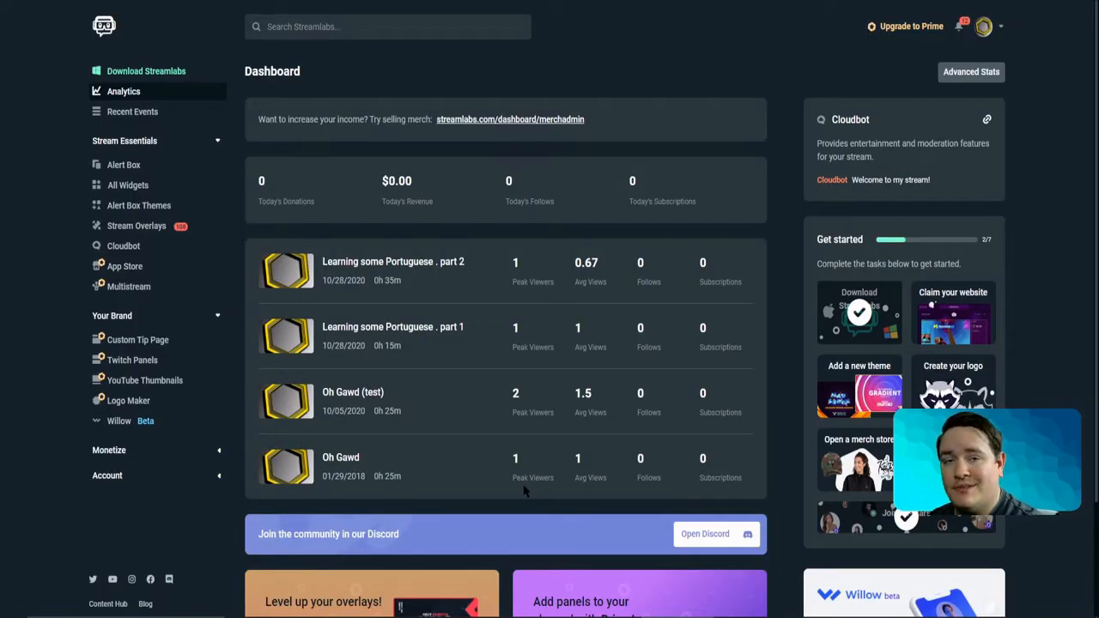
pyautogui.moveTo(42, 352)
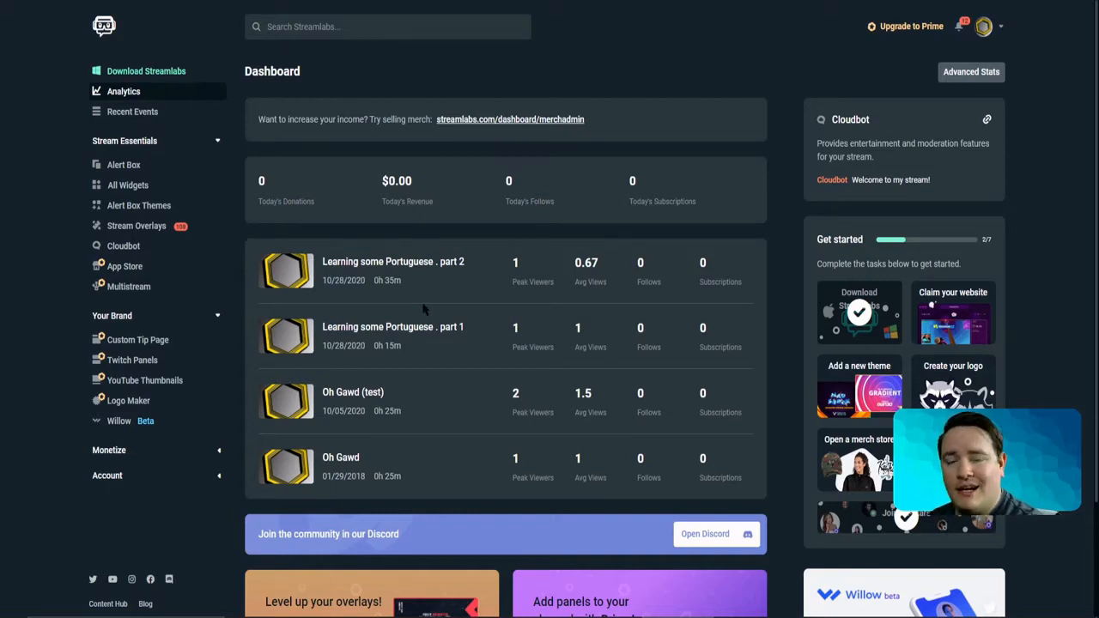
pyautogui.moveTo(146, 70)
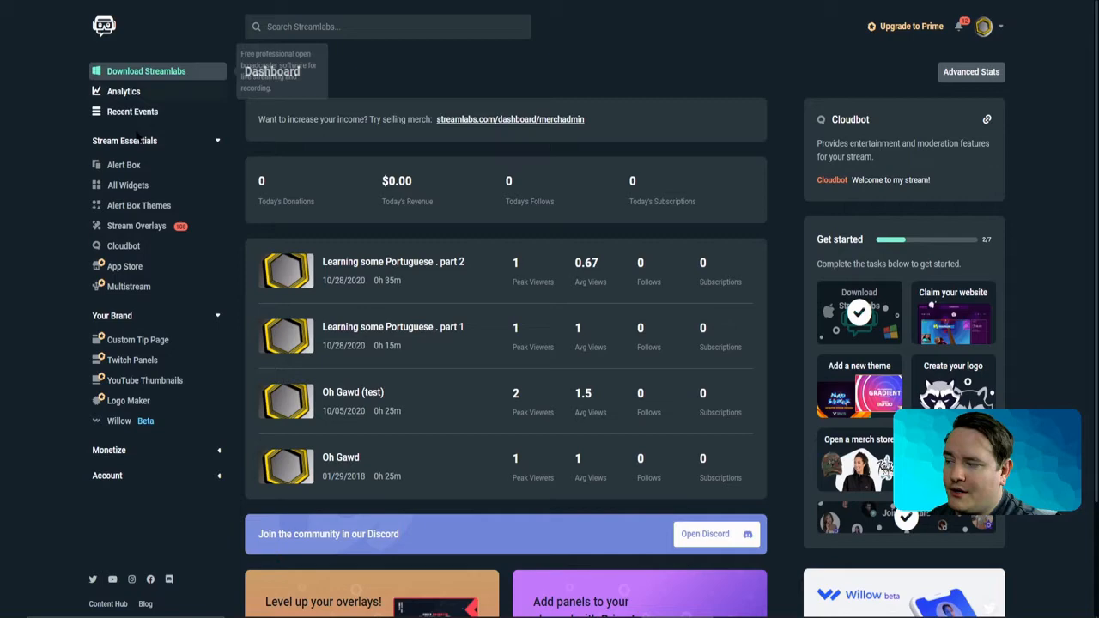
# Step: Enable Cloudbot and show its custom commands list (!so, !lurk, !watchtime)
pyautogui.click(124, 246)
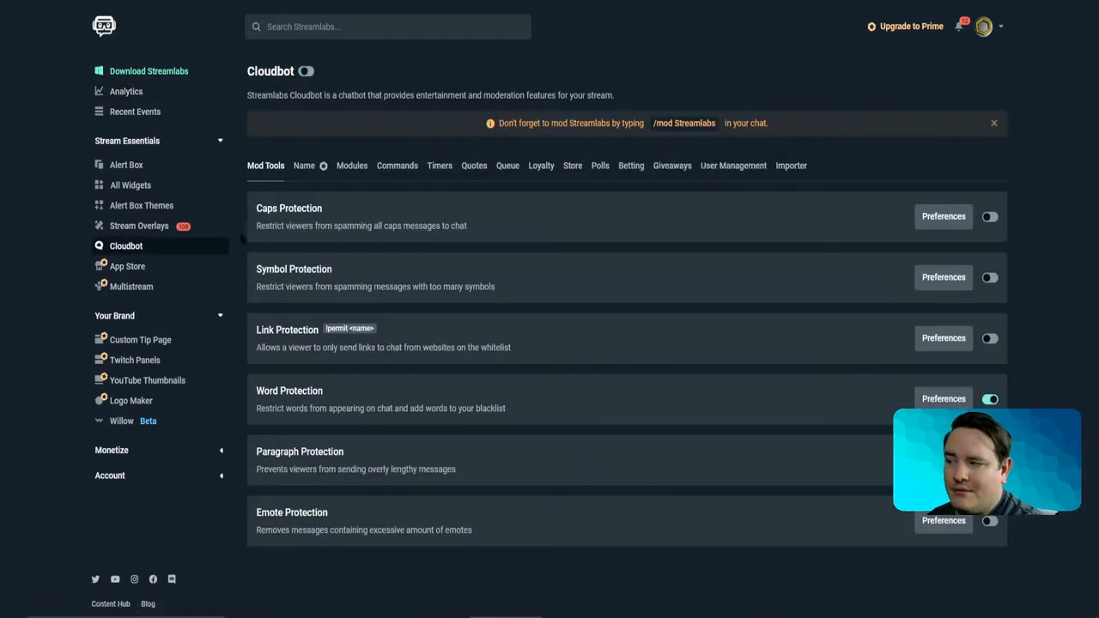
pyautogui.click(305, 71)
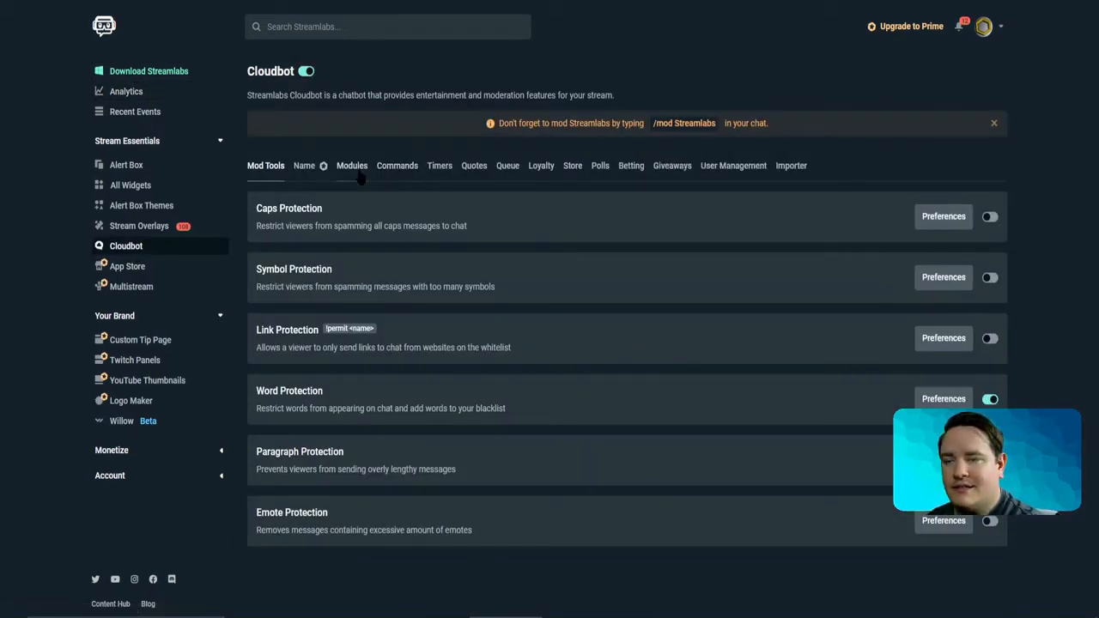
pyautogui.click(397, 165)
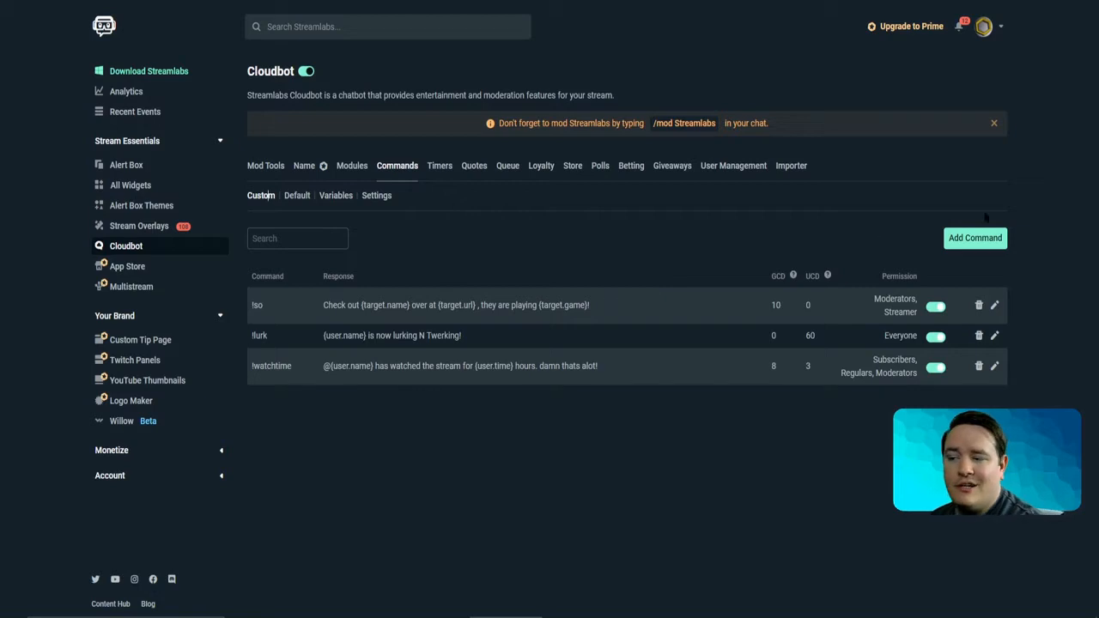
# Step: Add a new custom command using the !followage template
pyautogui.click(975, 238)
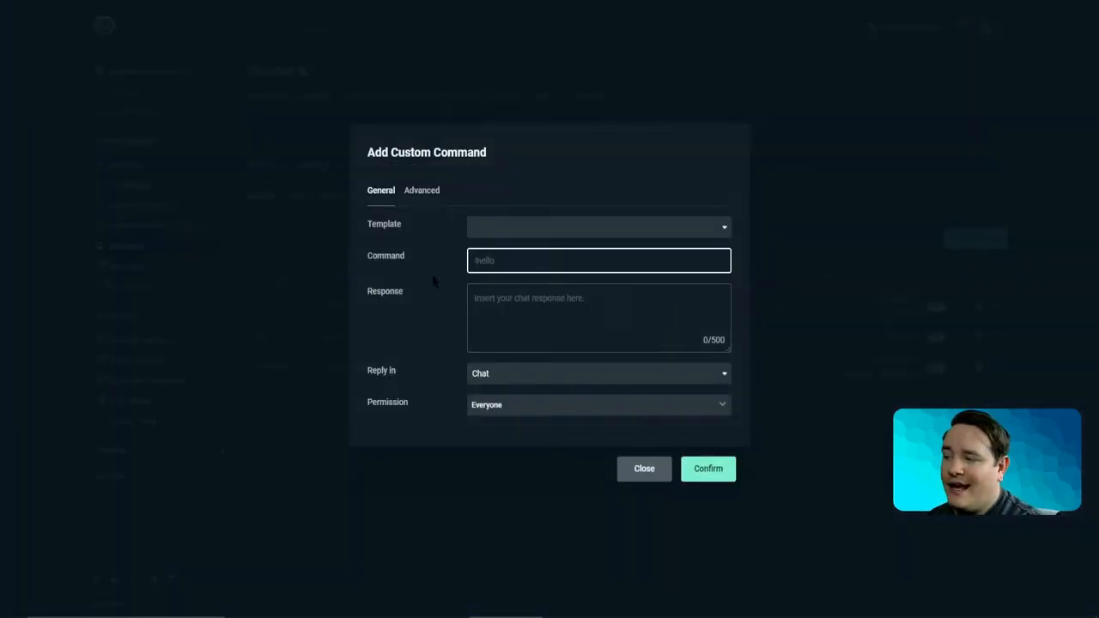
pyautogui.click(600, 226)
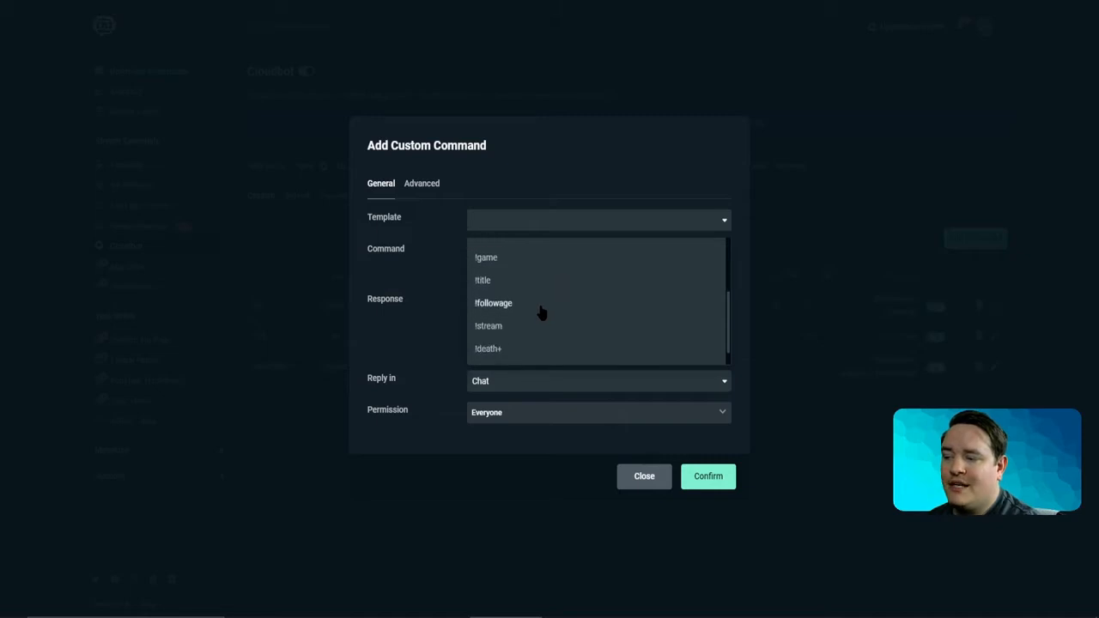
pyautogui.click(493, 302)
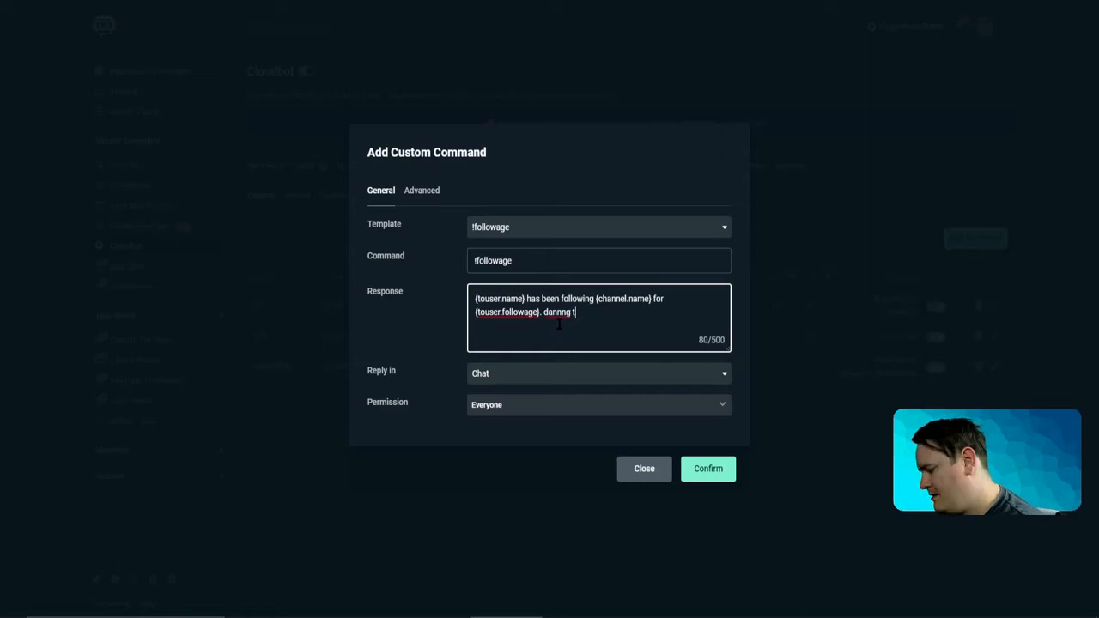
# Step: Finish the response with 'hat awesome!!!', reply in Chat for Everyone, and confirm
pyautogui.write('hat awesome!!!')
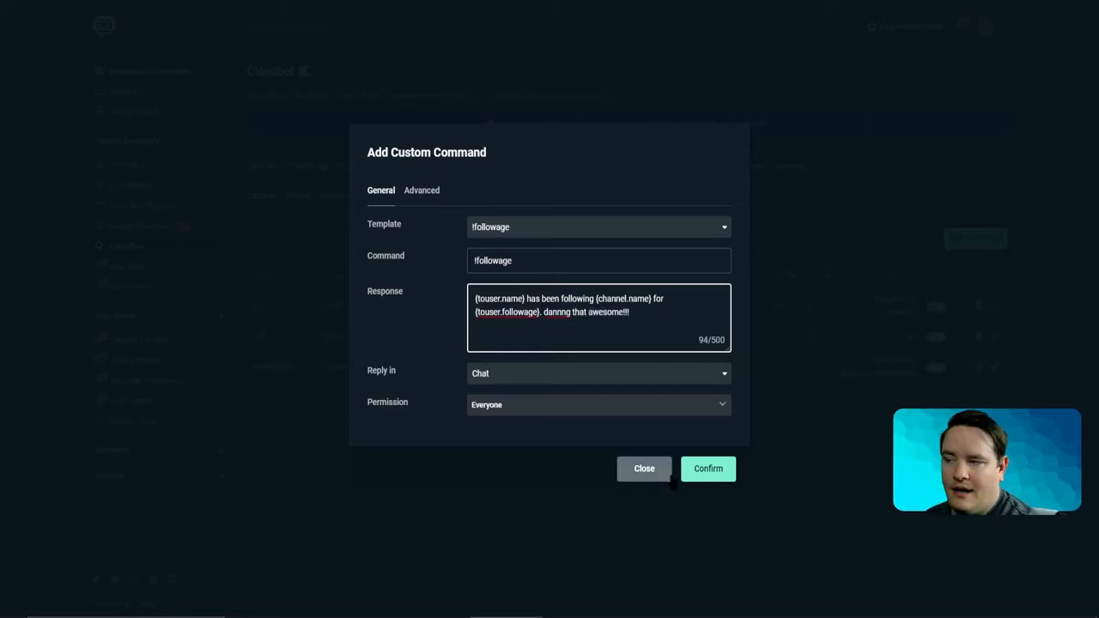
pyautogui.moveTo(644, 468)
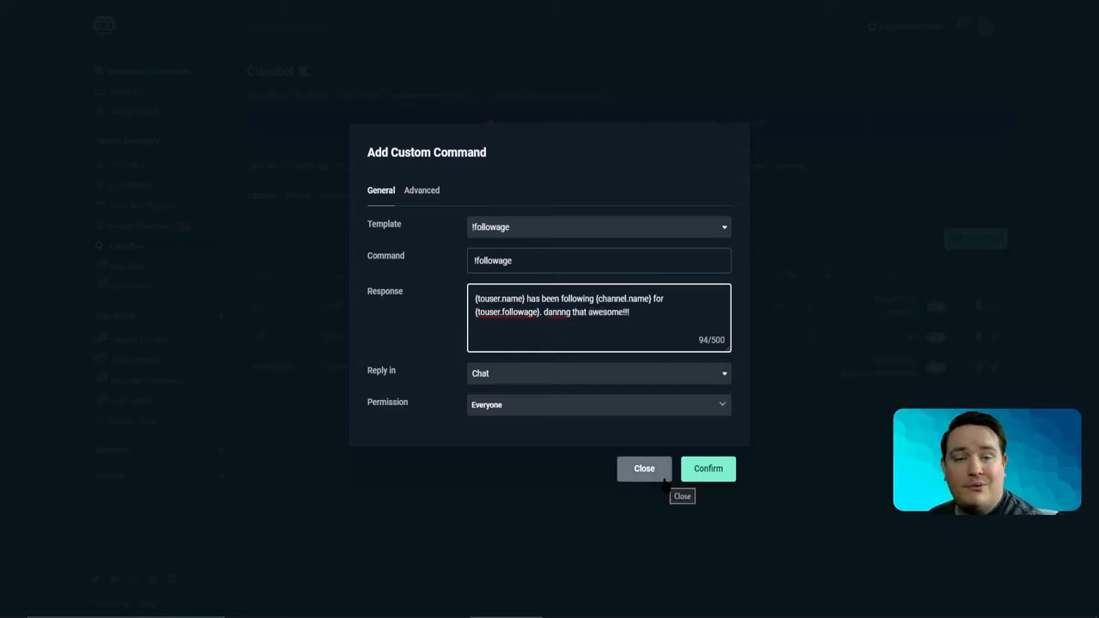
pyautogui.moveTo(527, 384)
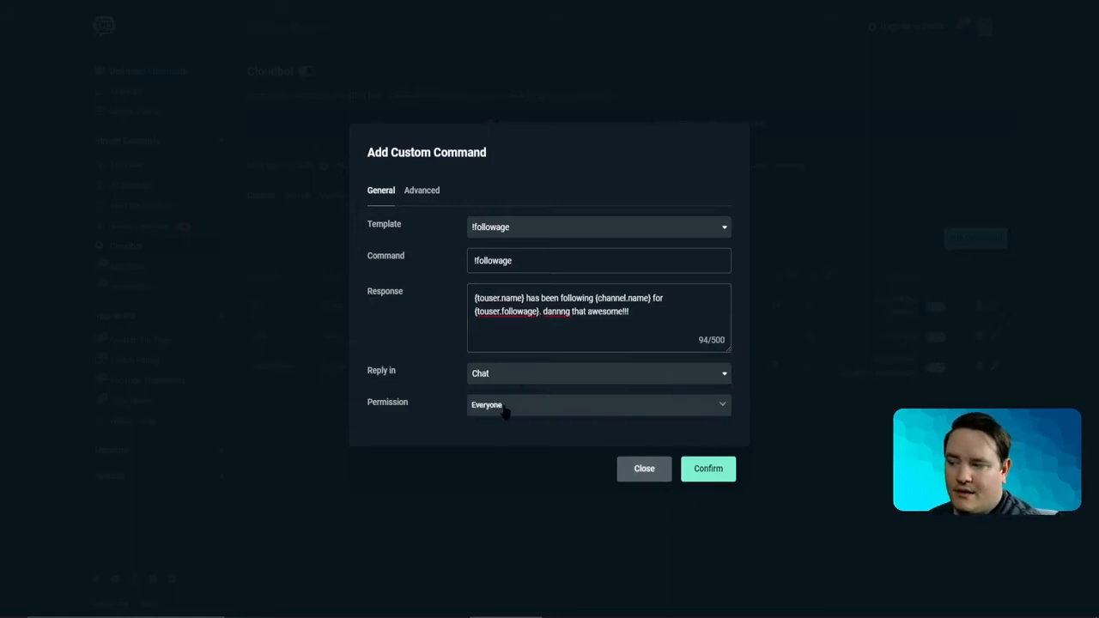
pyautogui.click(598, 373)
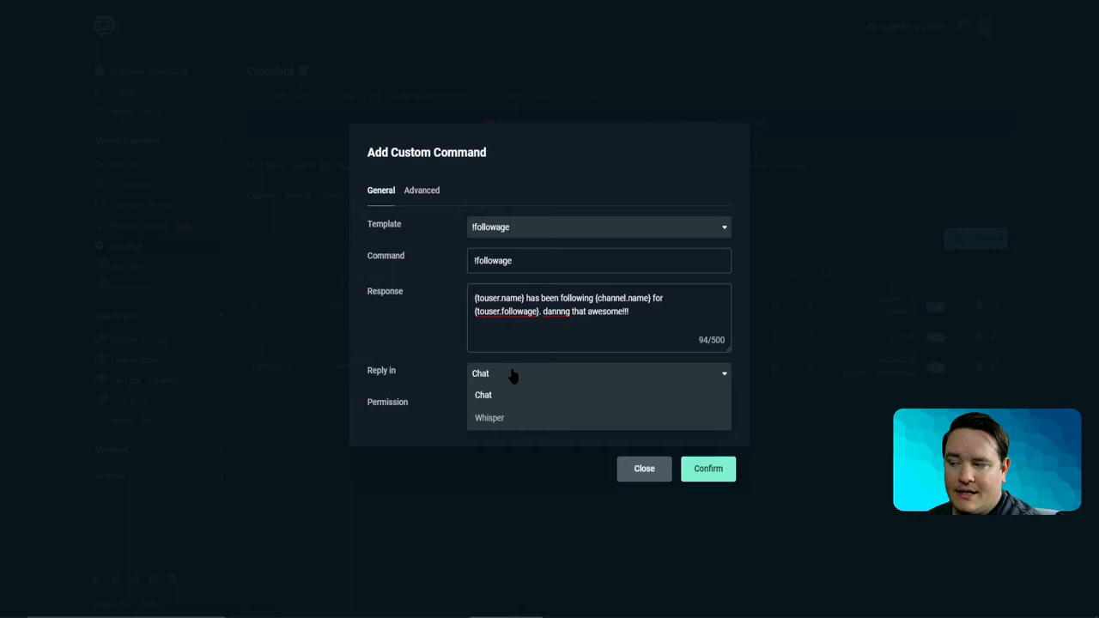
pyautogui.click(599, 404)
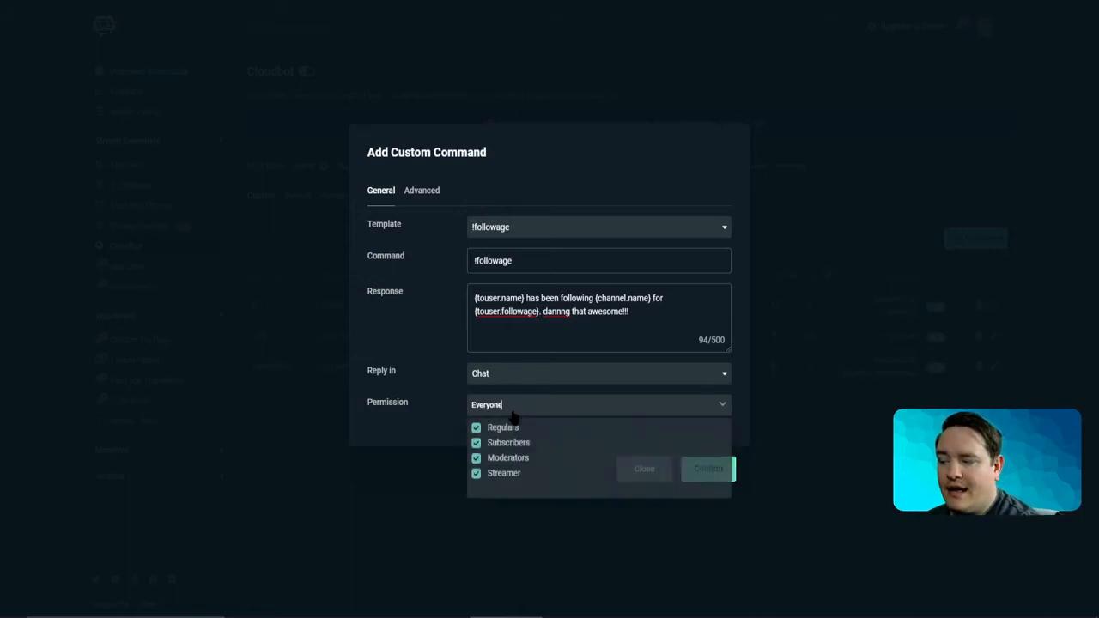
pyautogui.click(597, 405)
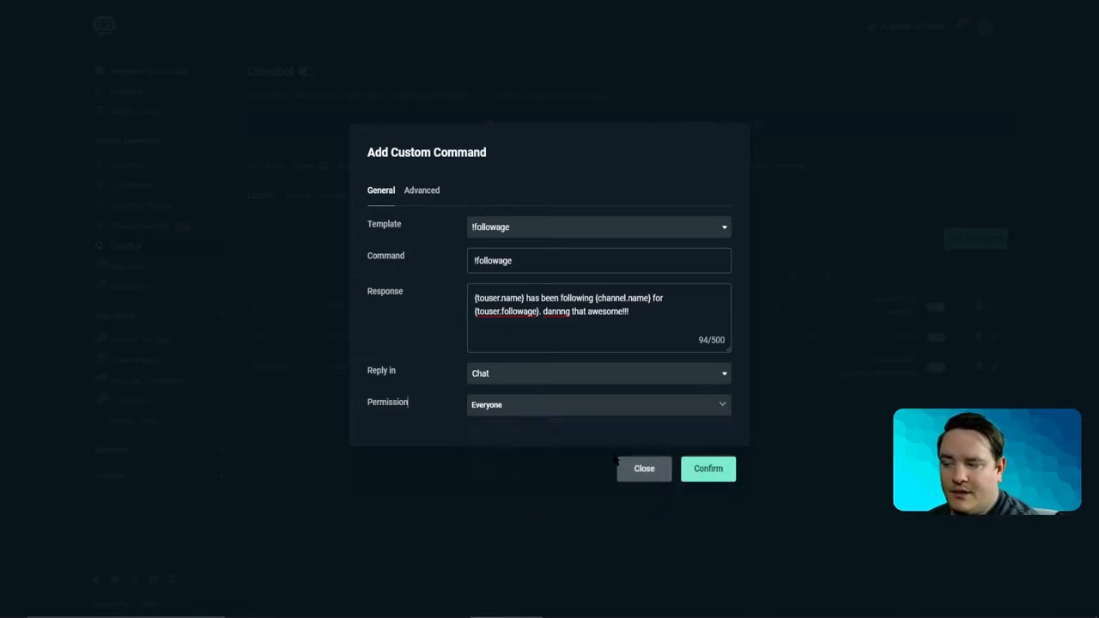
pyautogui.moveTo(709, 468)
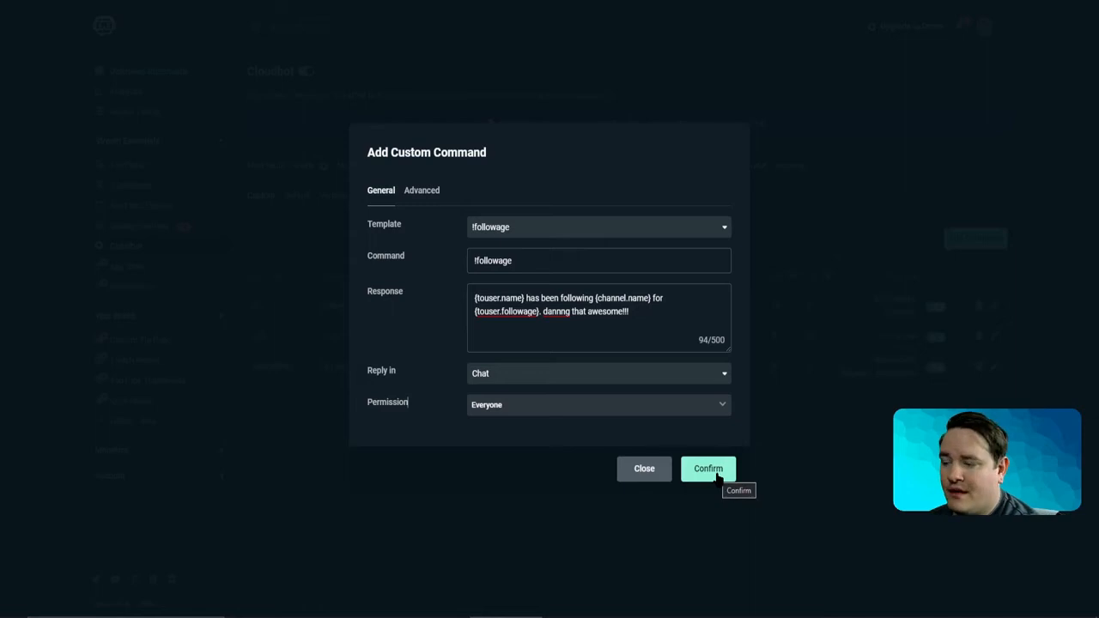
pyautogui.click(708, 468)
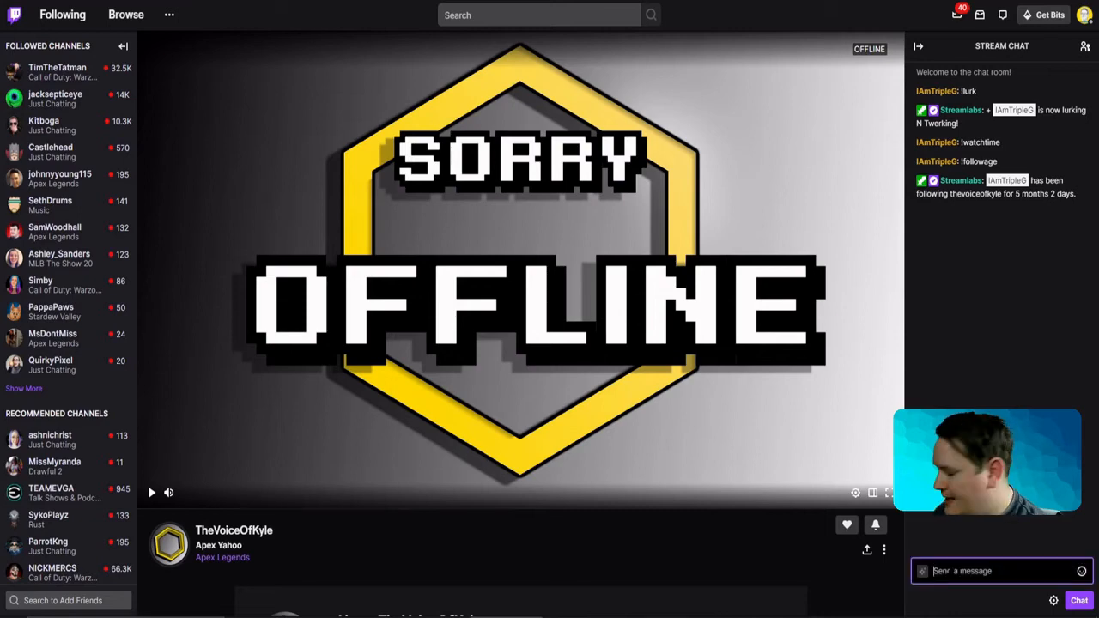
# Step: Type !followage in the Twitch stream chat to trigger the bot's reply
pyautogui.write('!')
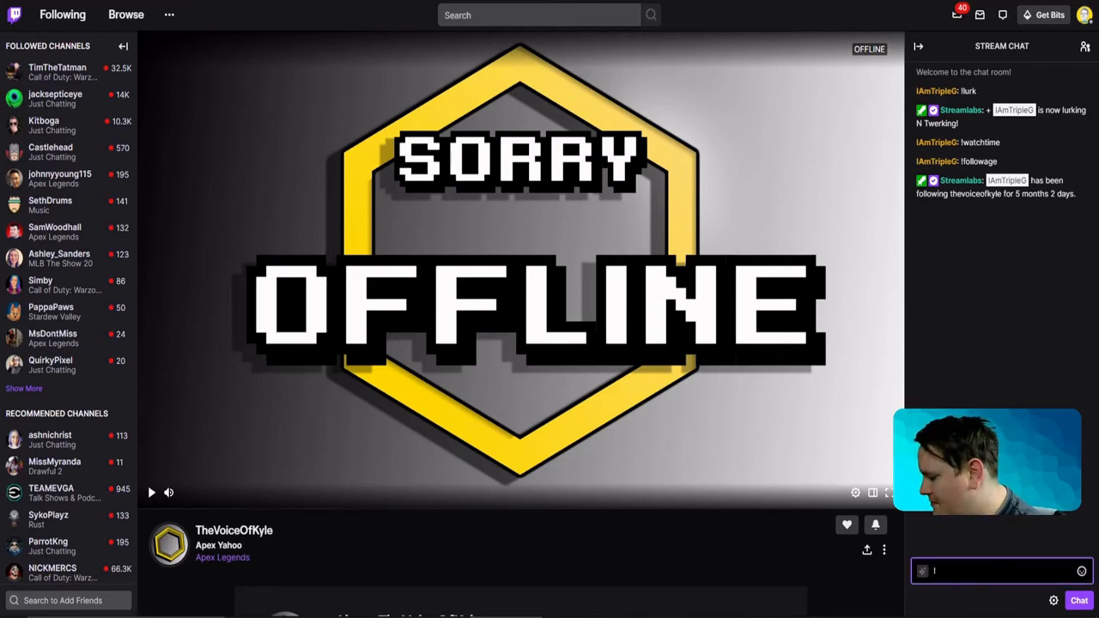
pyautogui.write('!follc')
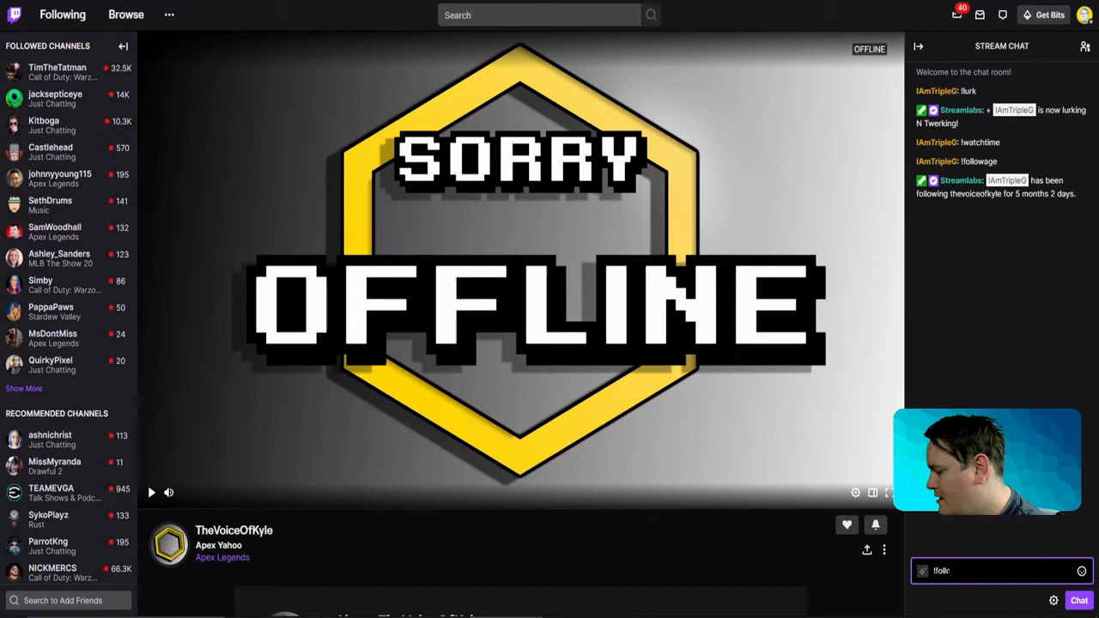
pyautogui.write('wage')
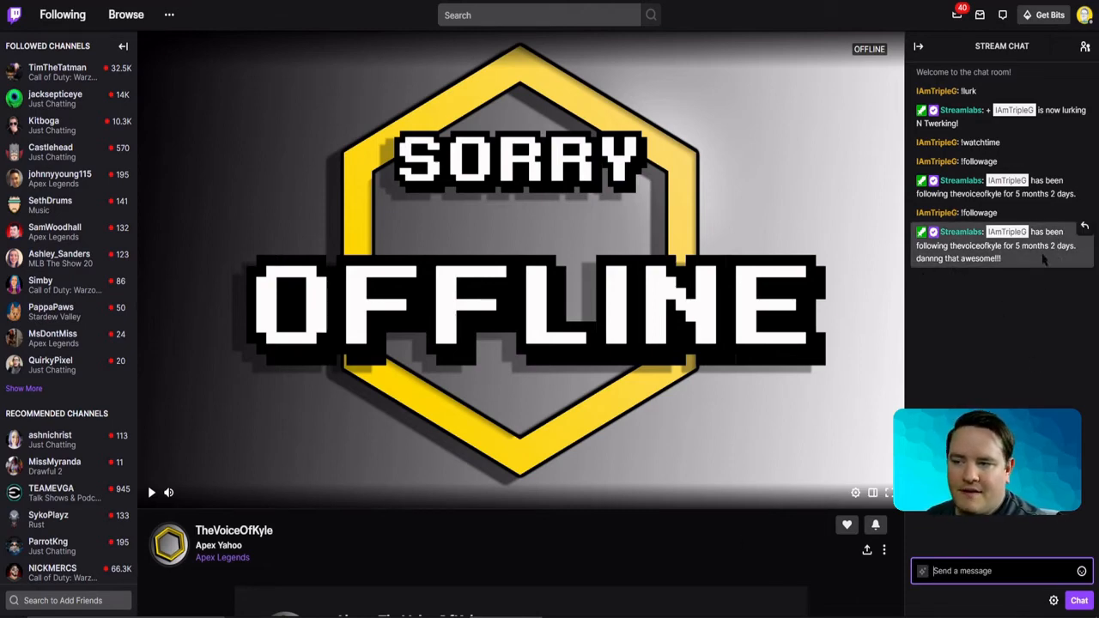
pyautogui.moveTo(949, 290)
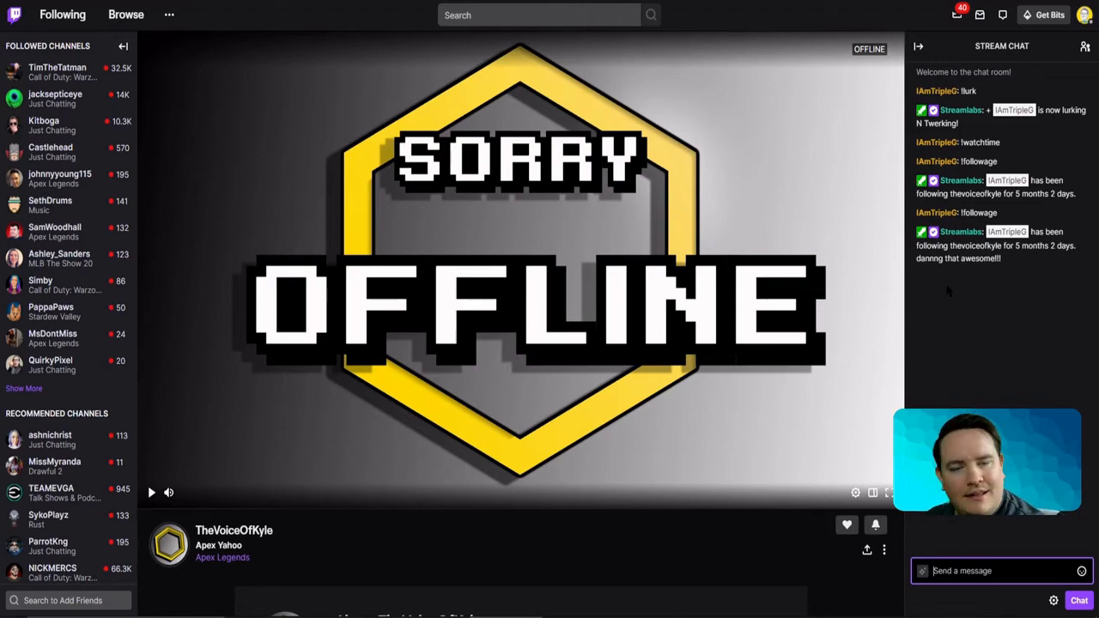